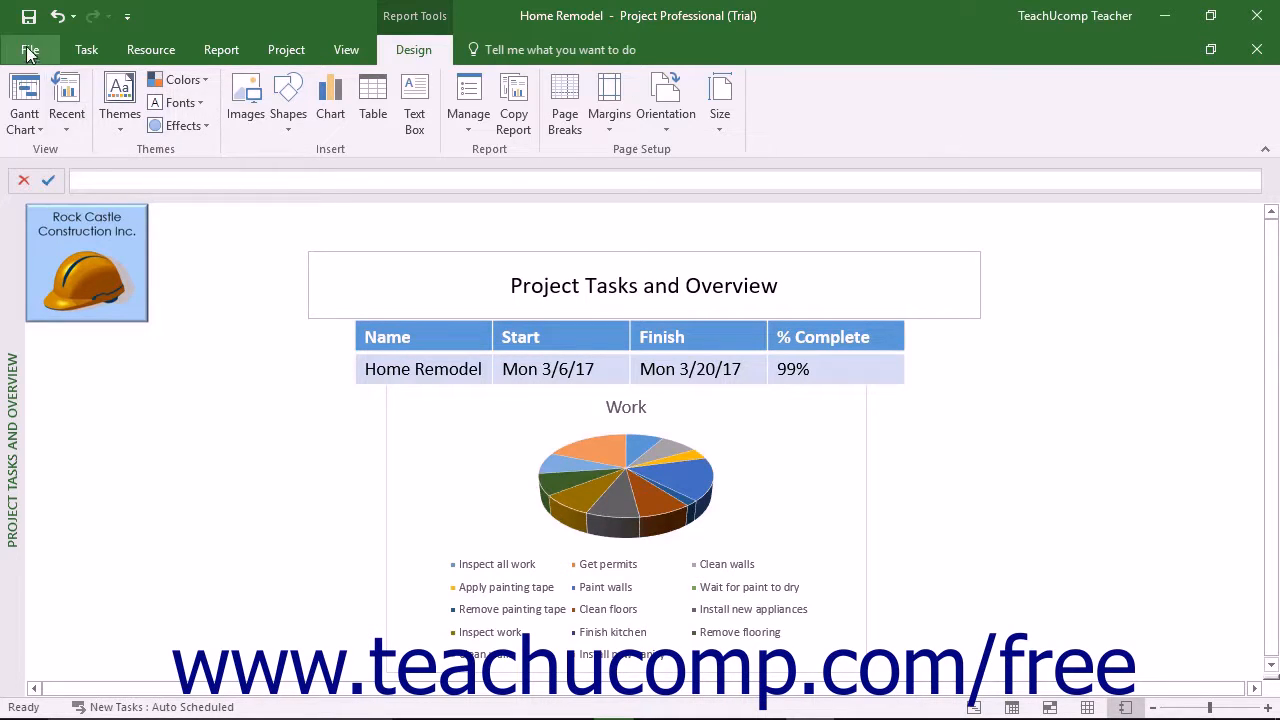
- Open Backstage view to show the Home Remodel file's Info page
left_click(29, 50)
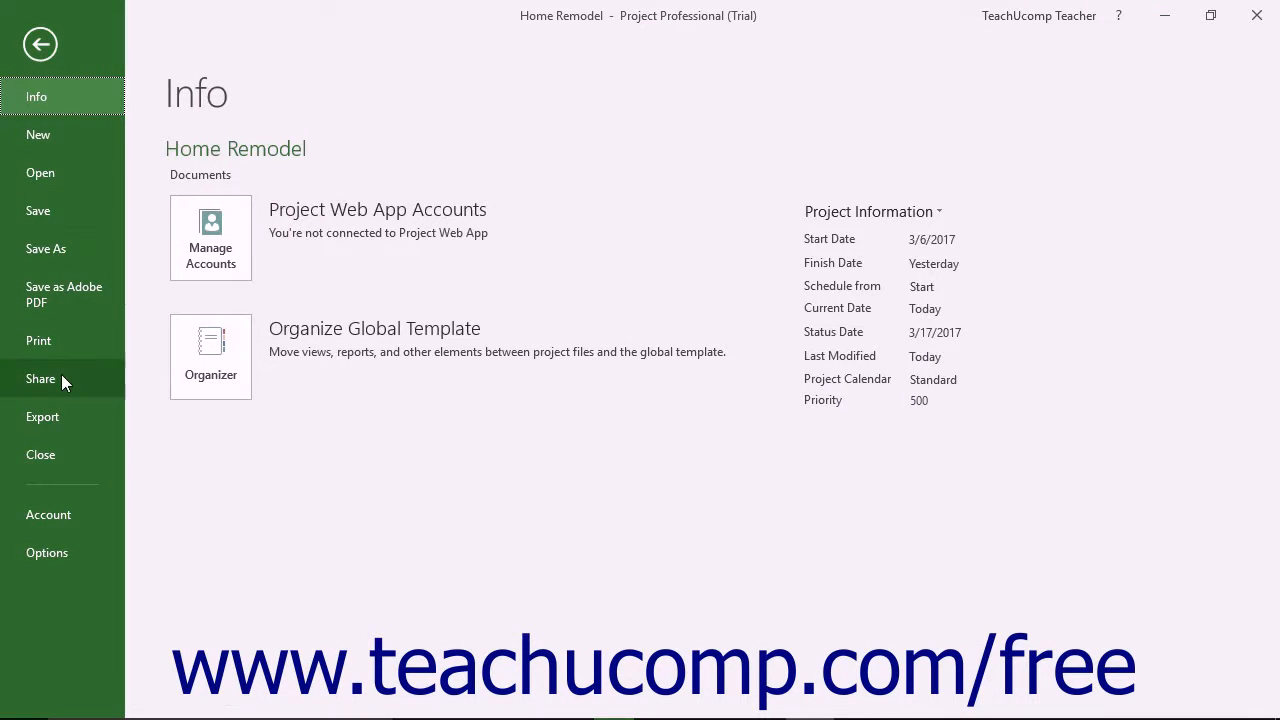
- Open the Print page previewing the Project Tasks and Overview report
left_click(38, 340)
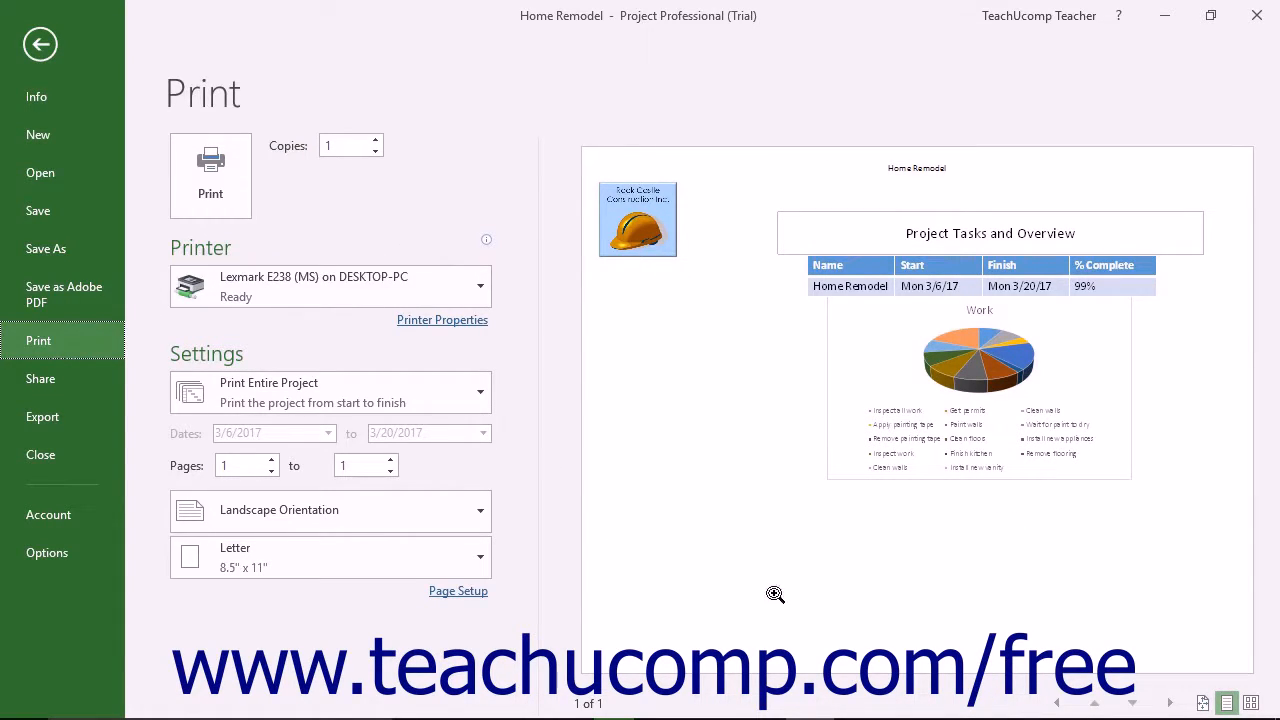
mouse_move(580, 375)
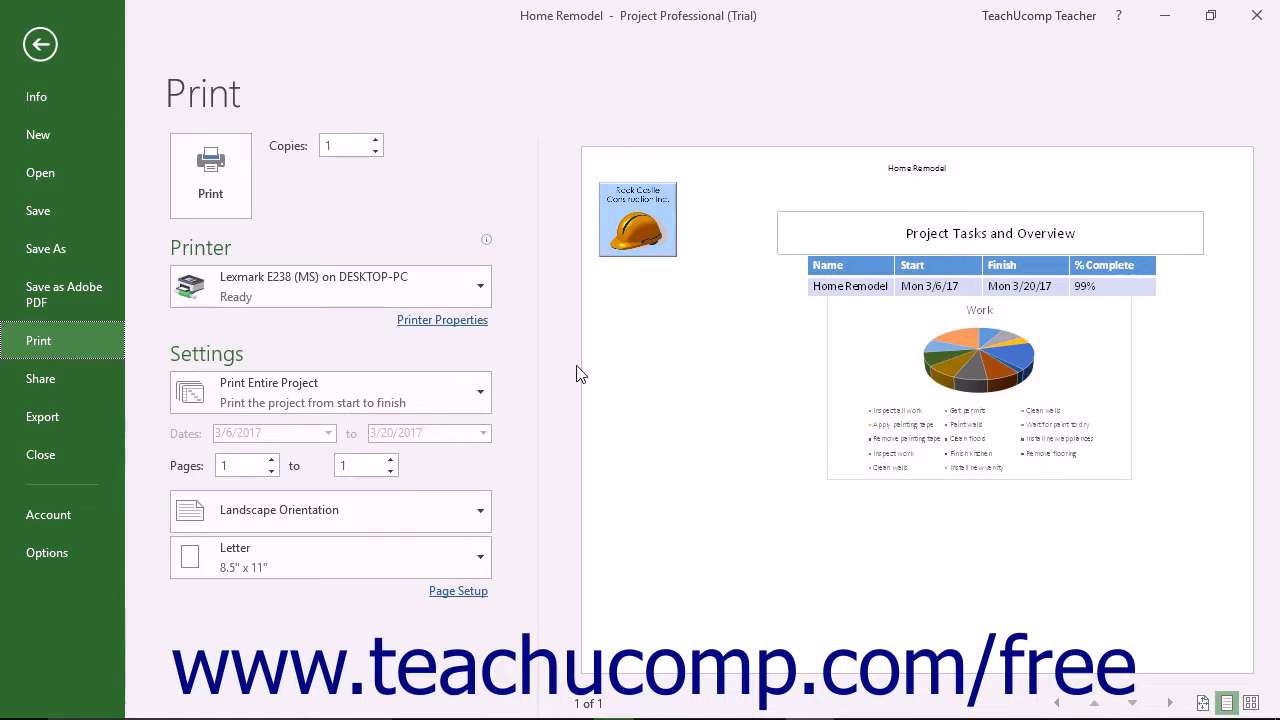
mouse_move(458, 320)
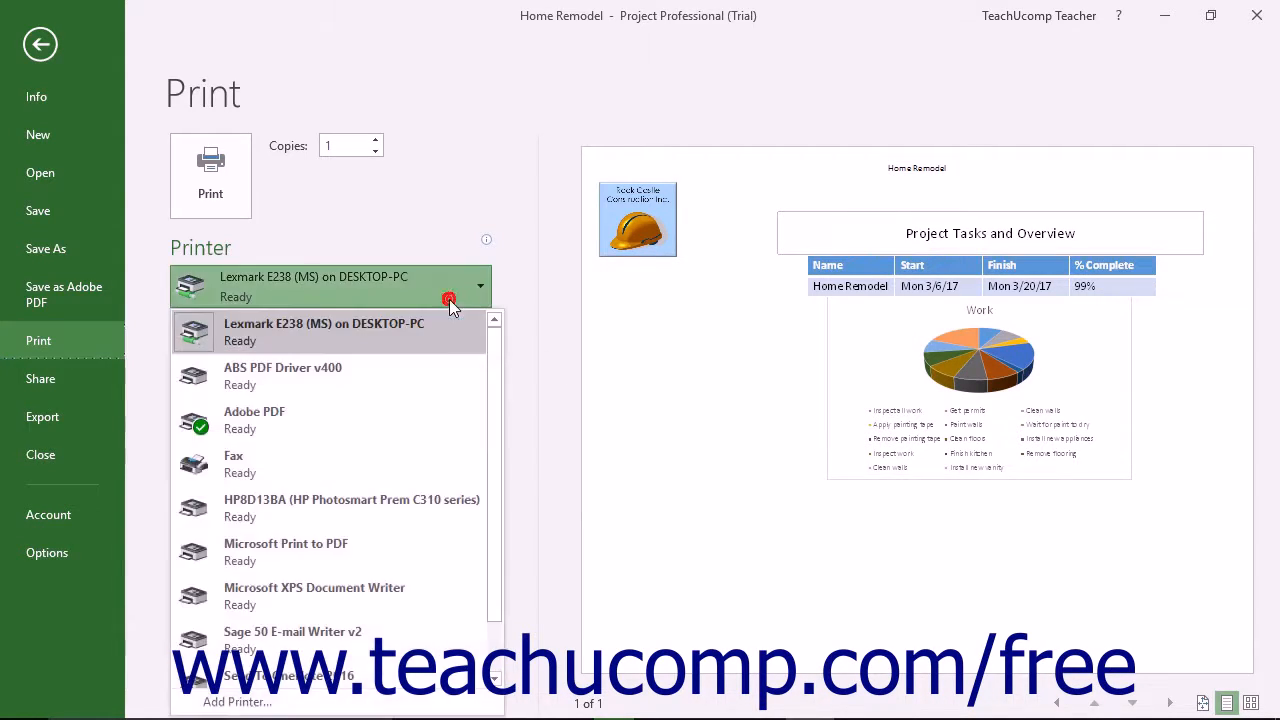
- Keep the current printer, choose Print Specific Pages, and select the From page box
left_click(330, 331)
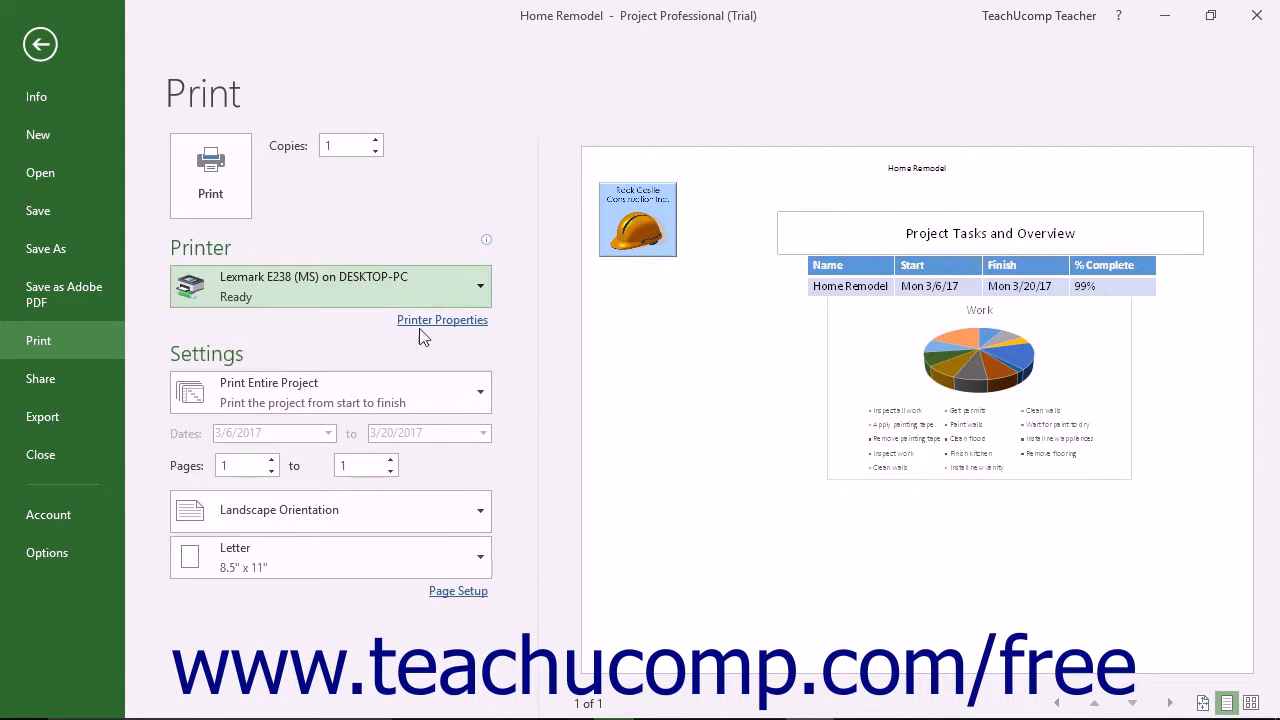
left_click(330, 391)
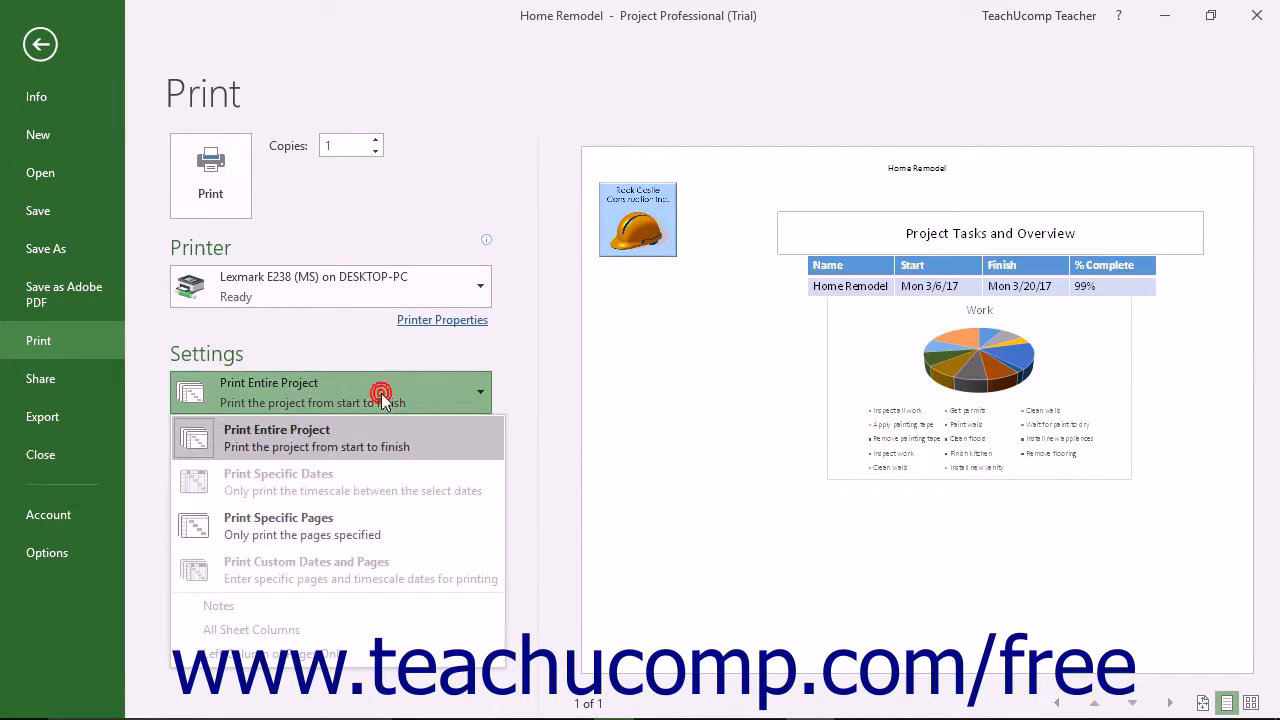
mouse_move(343, 526)
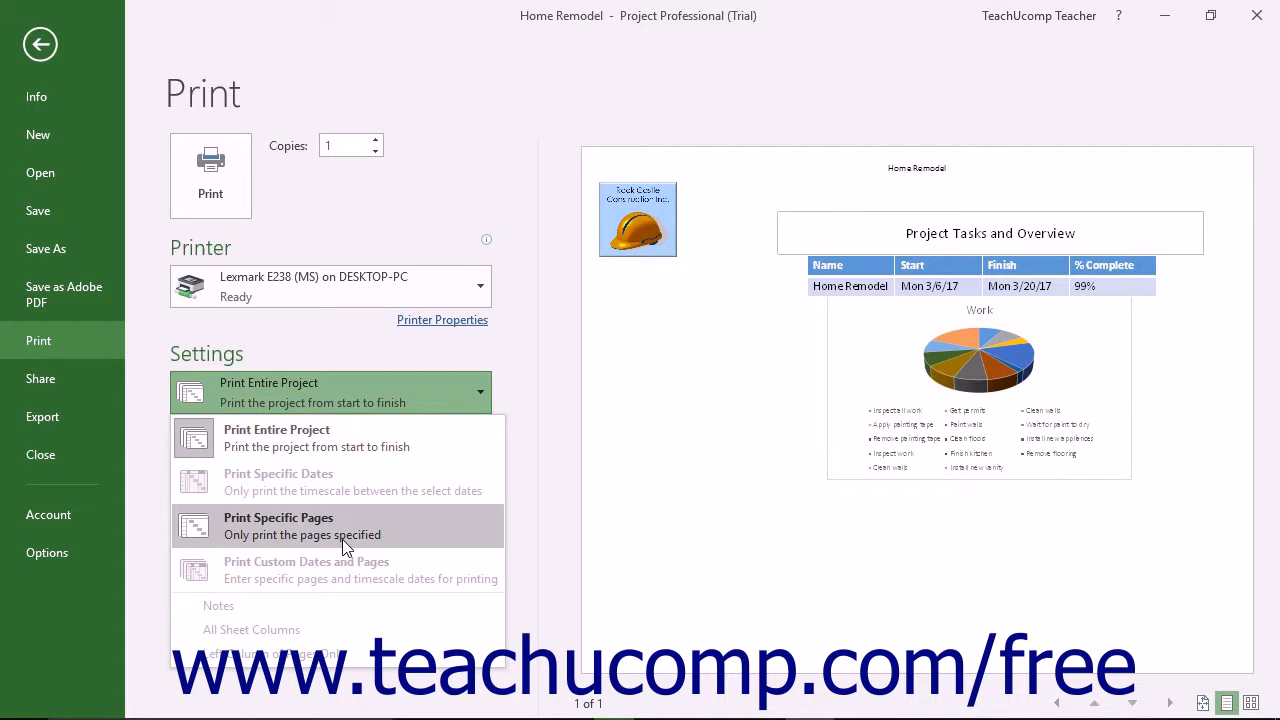
left_click(278, 525)
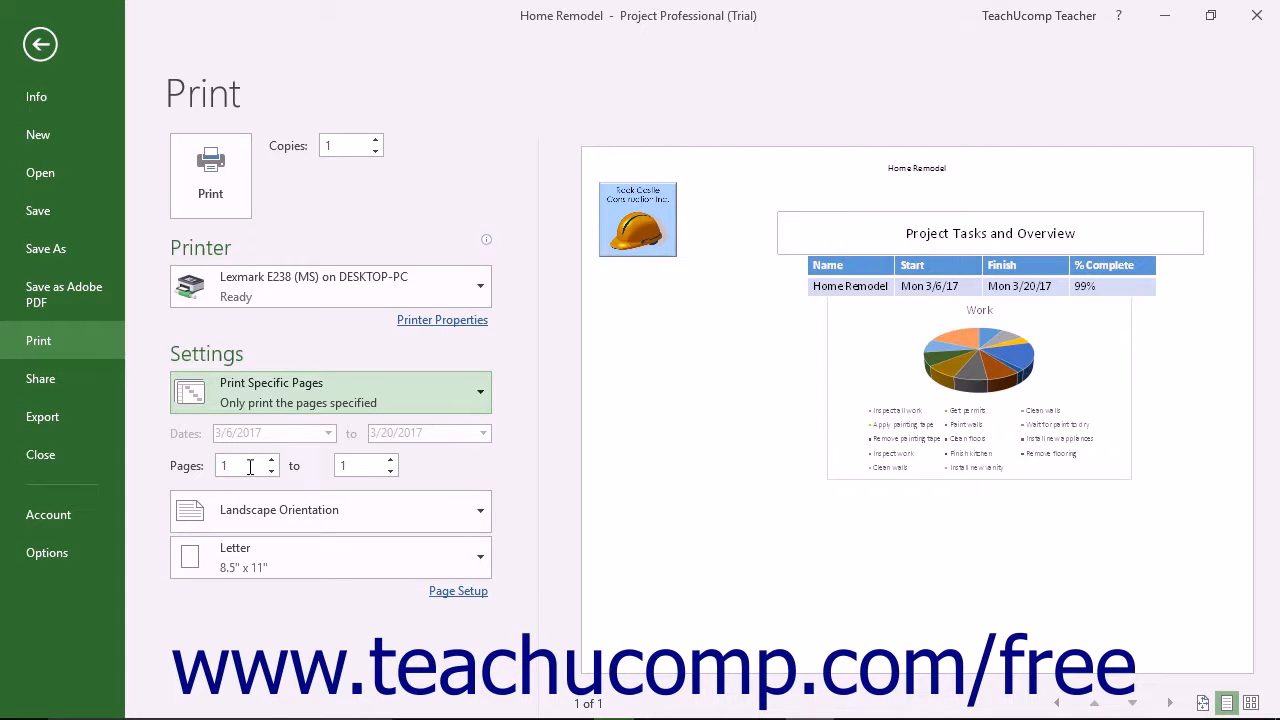
left_click(240, 465)
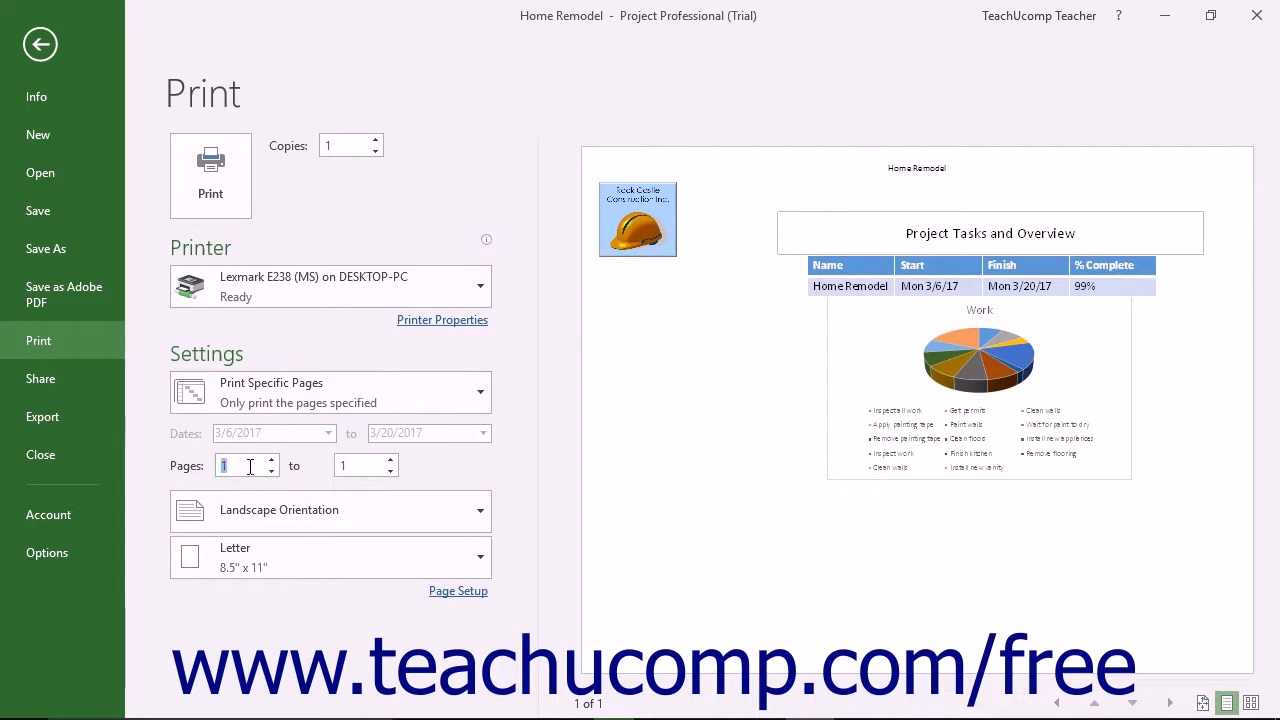
mouse_move(330, 510)
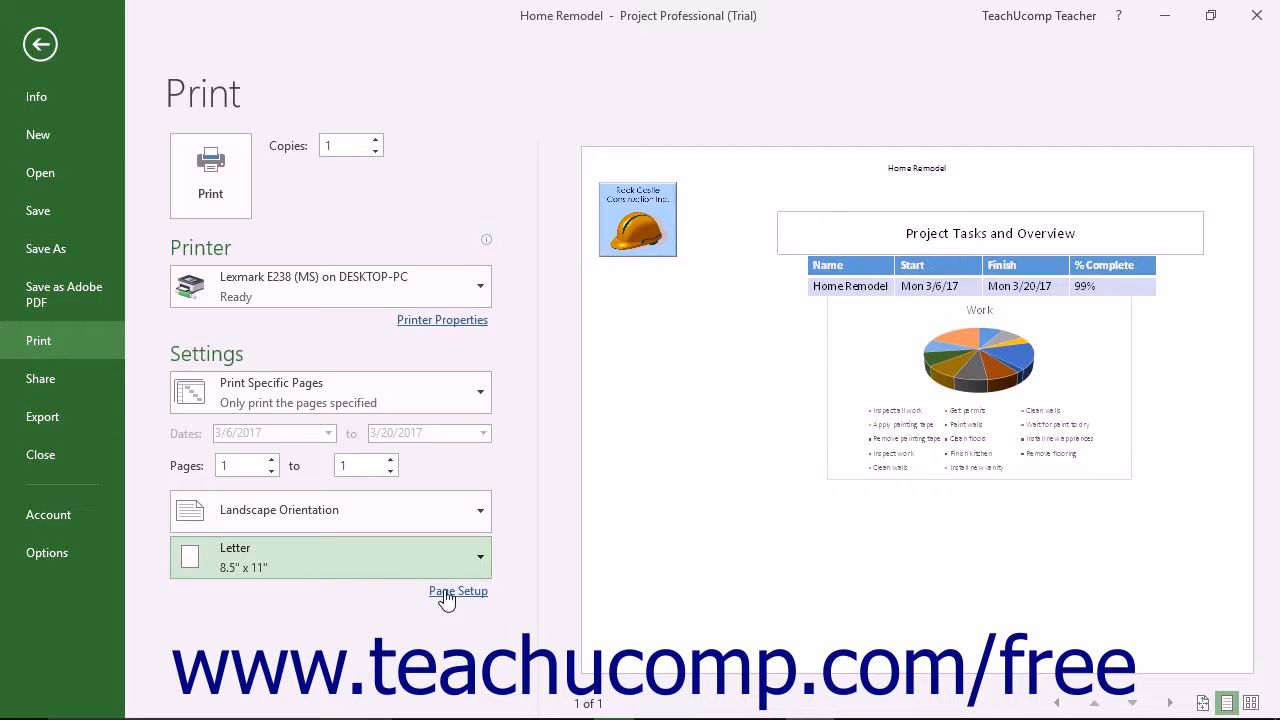
left_click(458, 590)
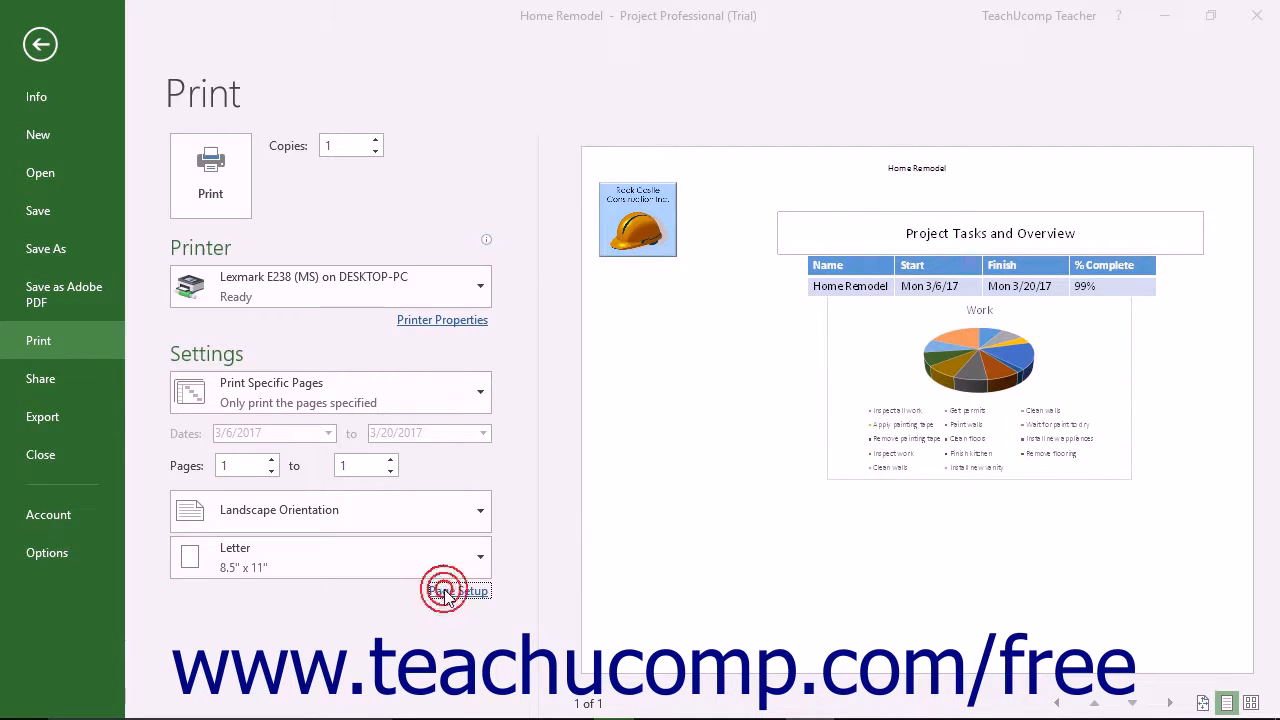
left_click(459, 590)
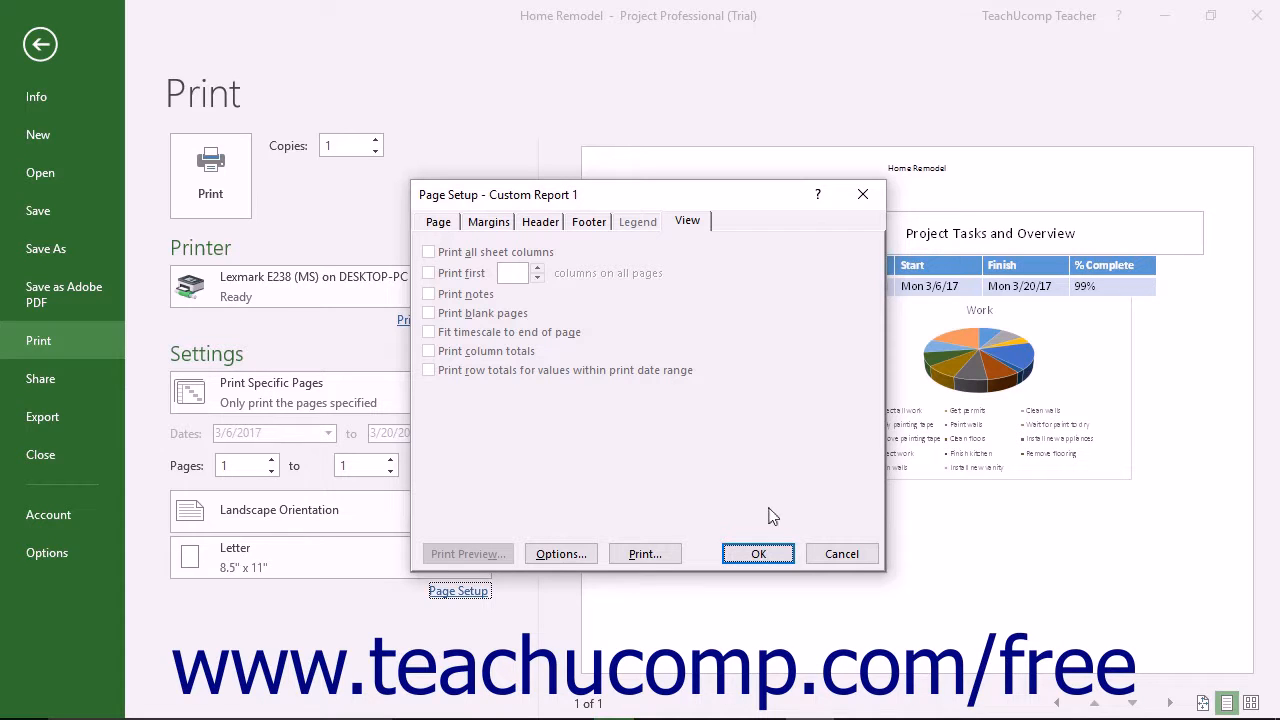
left_click(758, 553)
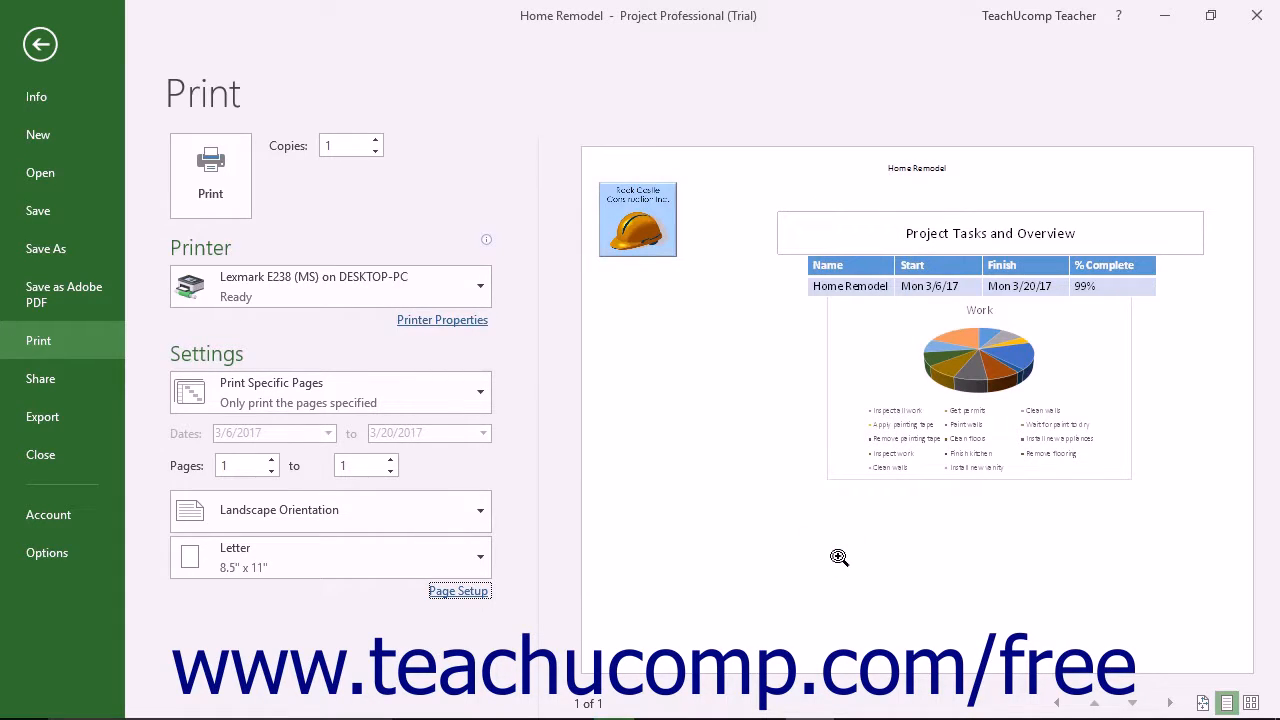
mouse_move(710, 400)
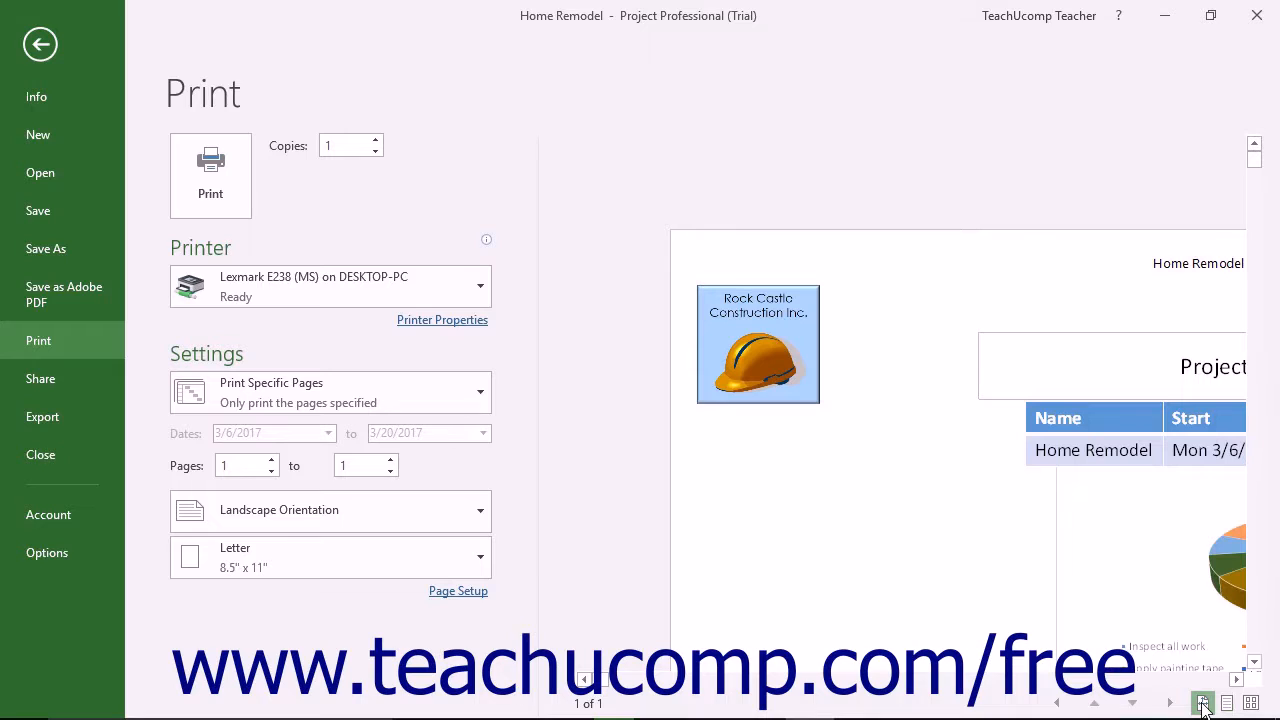
mouse_move(1202, 703)
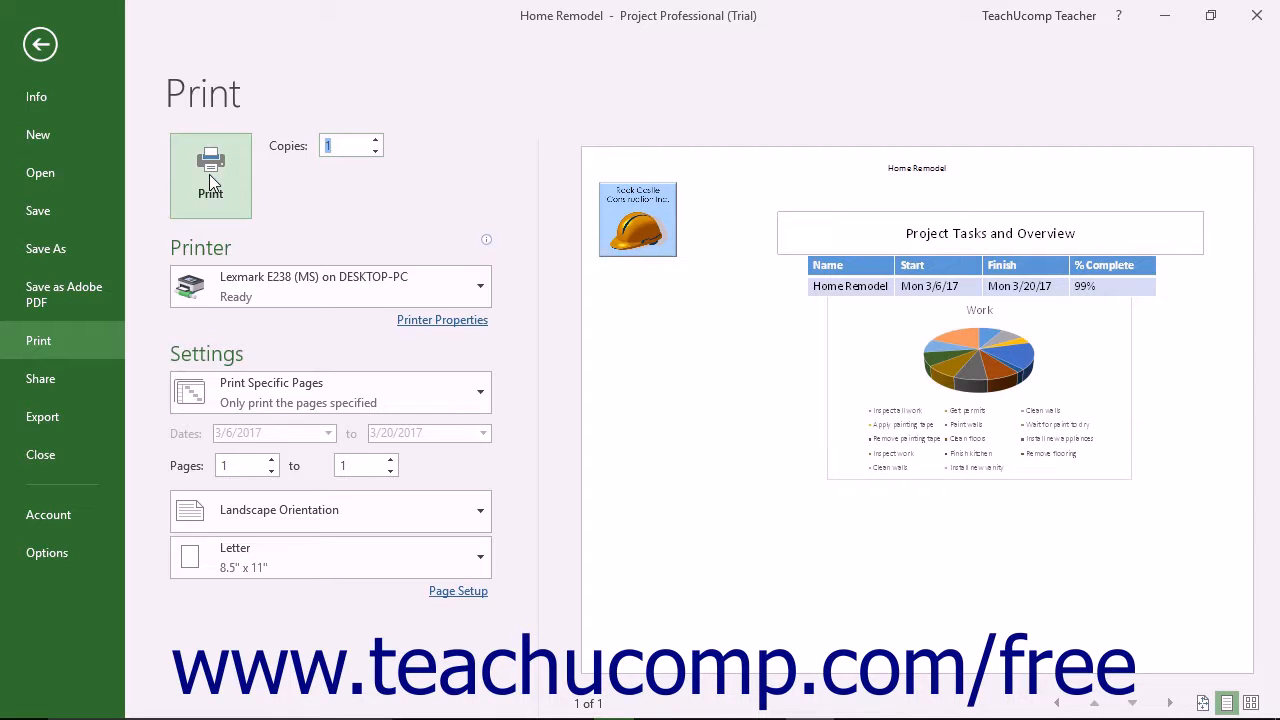
- Print page 1 of Home Remodel to the Lexmark printer
left_click(210, 175)
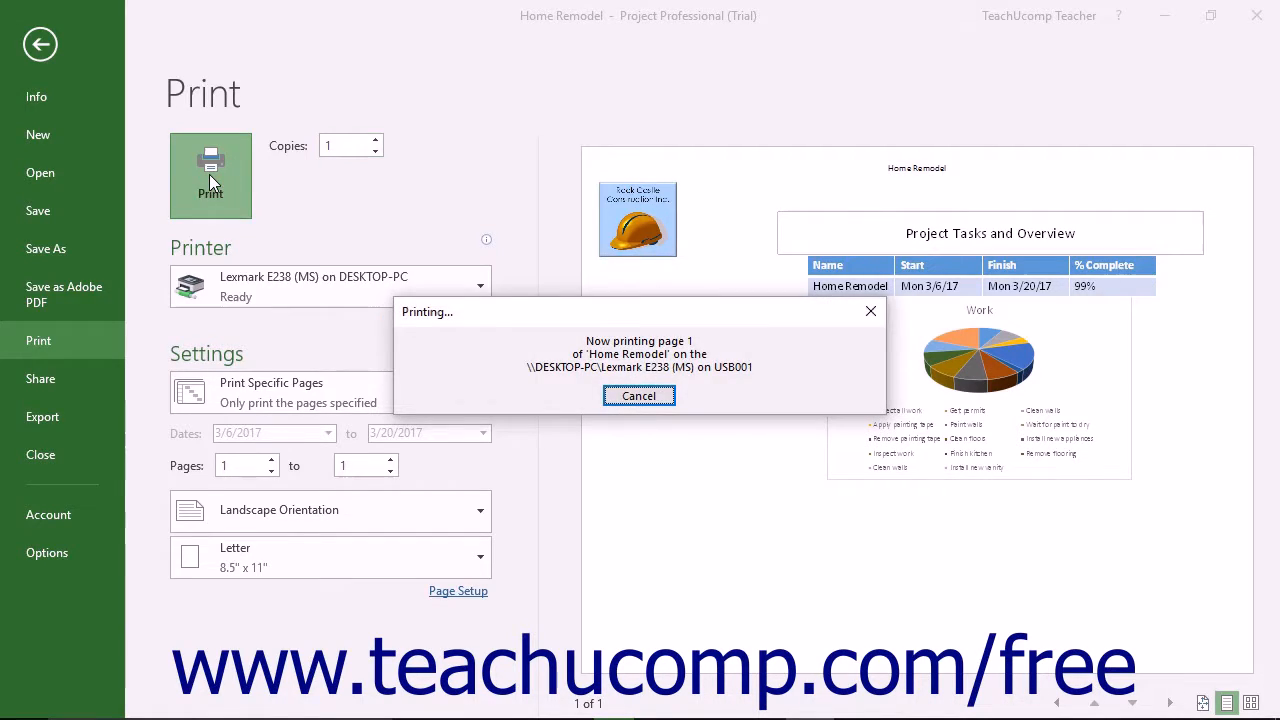